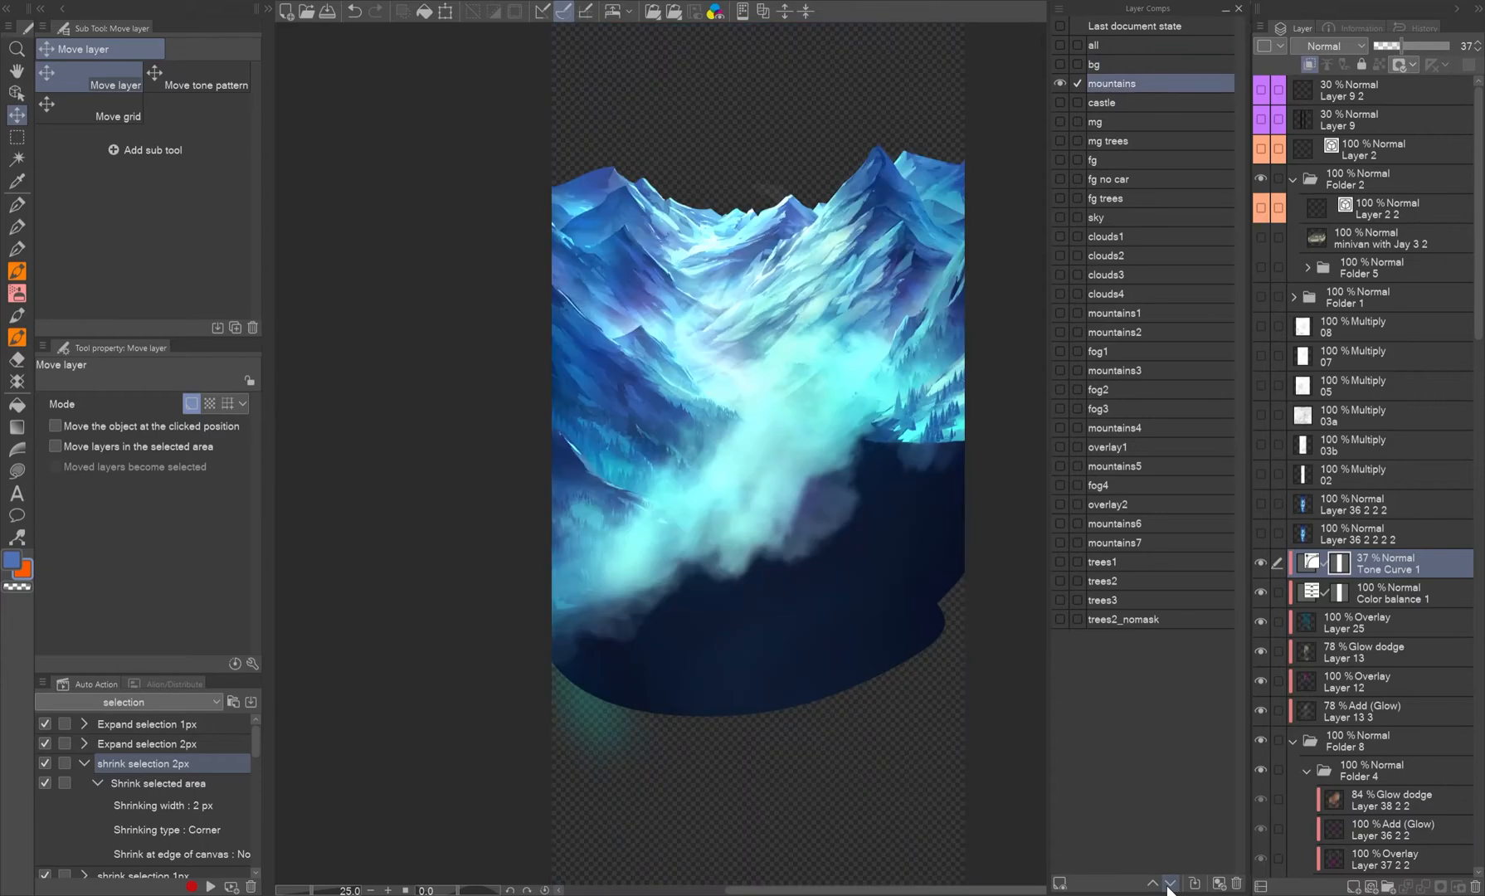
Apply the 'mountains' layer comp so only the mountain layers stay visible
{"action": "left_click", "coordinate": [1094, 159]}
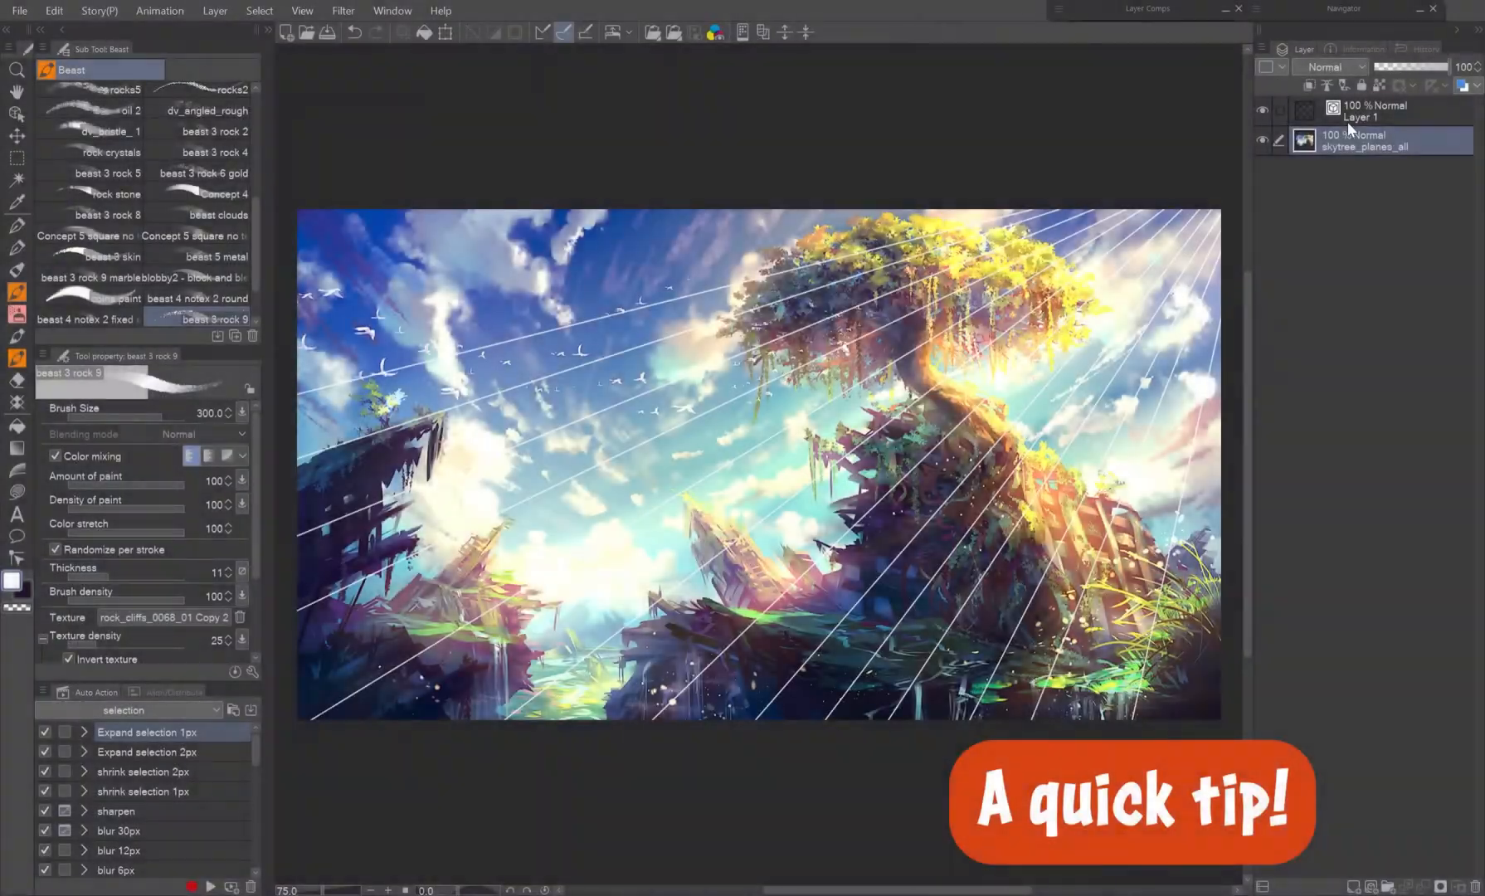
Switch to the rock painting and begin a Hue/Saturation/Luminosity adjustment with Saturation 100
{"action": "left_click", "coordinate": [1261, 112]}
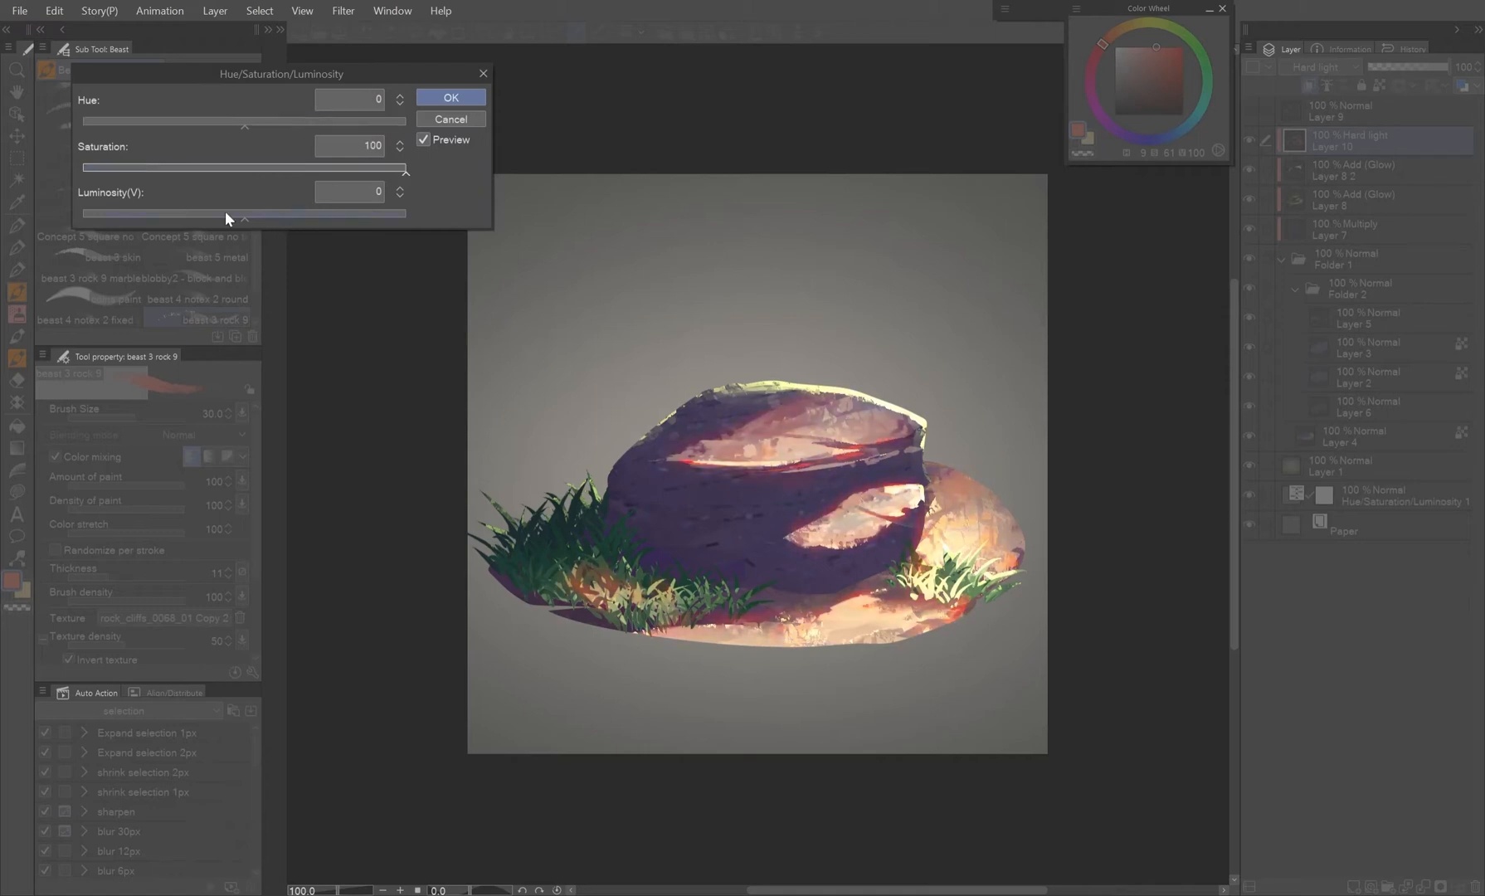
Nudge the Hue slider on the rock, then cancel the adjustment so its colours stay unchanged
{"action": "left_click", "coordinate": [450, 96]}
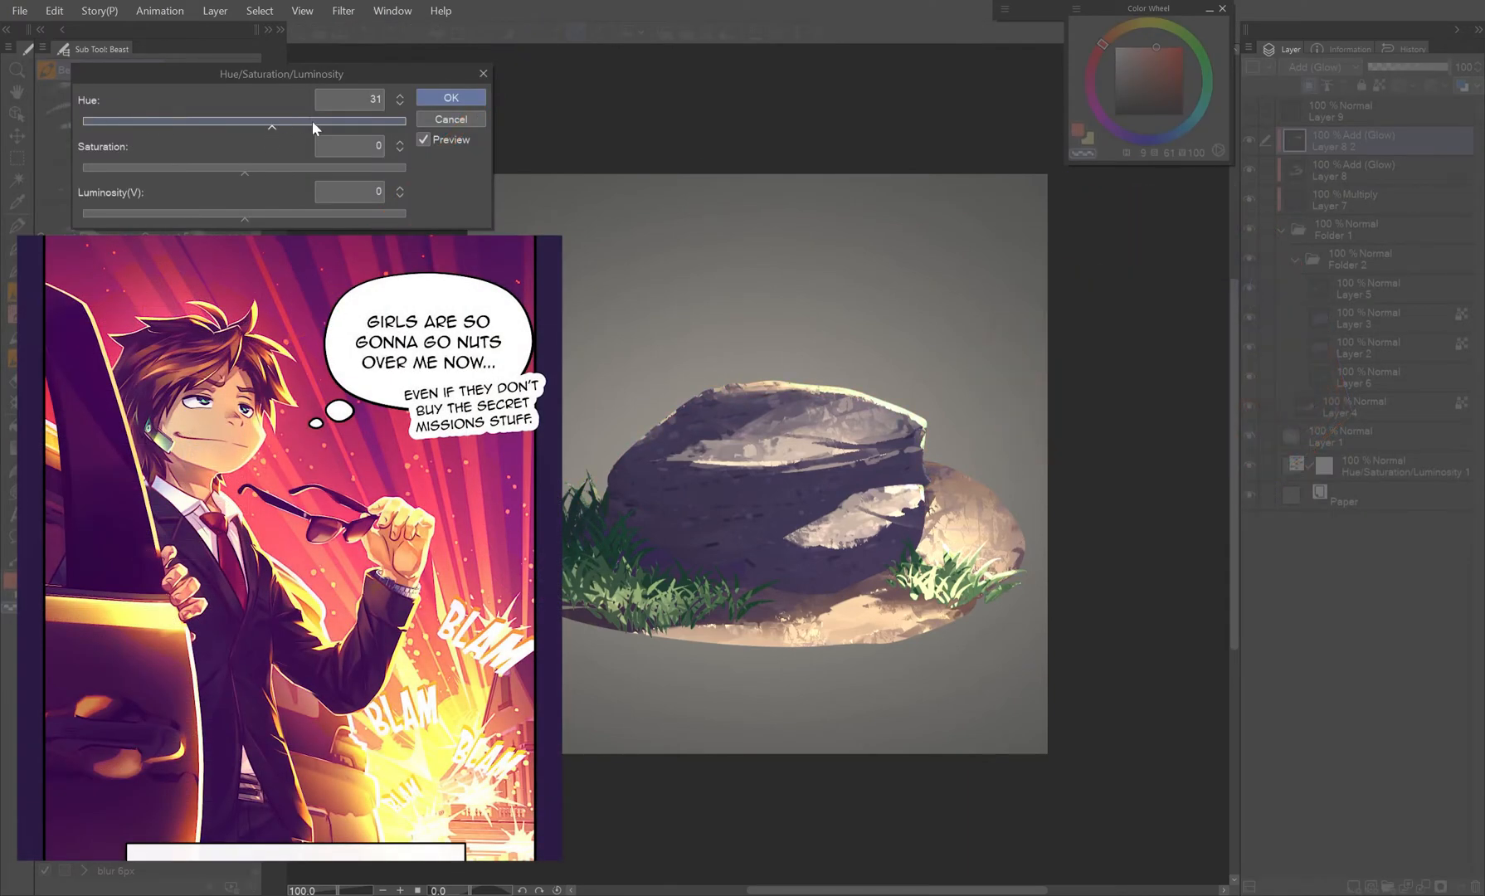
{"action": "left_click_drag", "start_coordinate": [244, 120], "coordinate": [289, 119]}
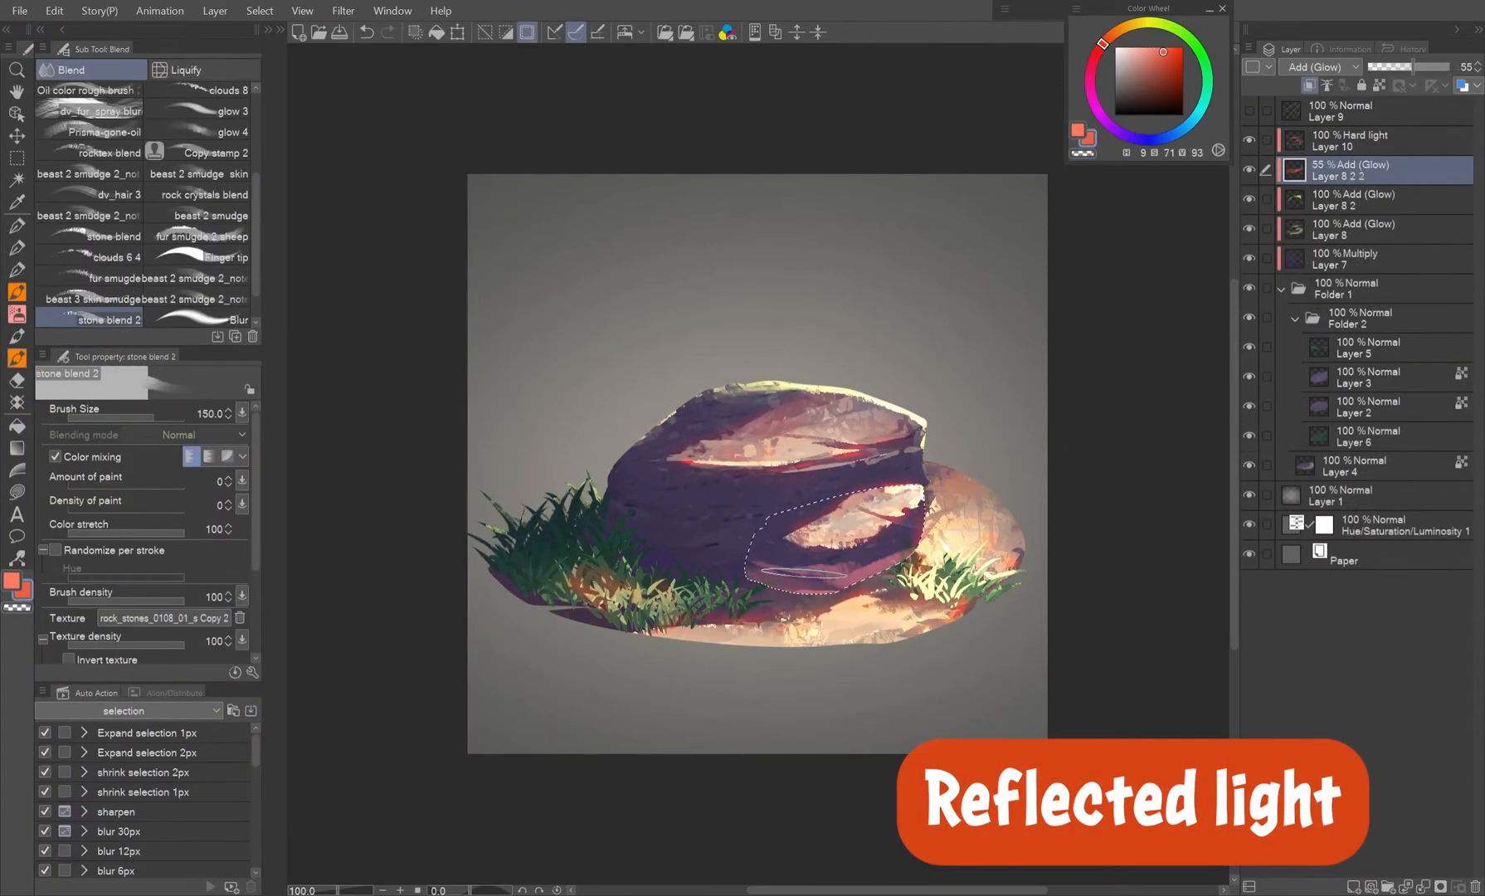
{"action": "left_click", "coordinate": [90, 70]}
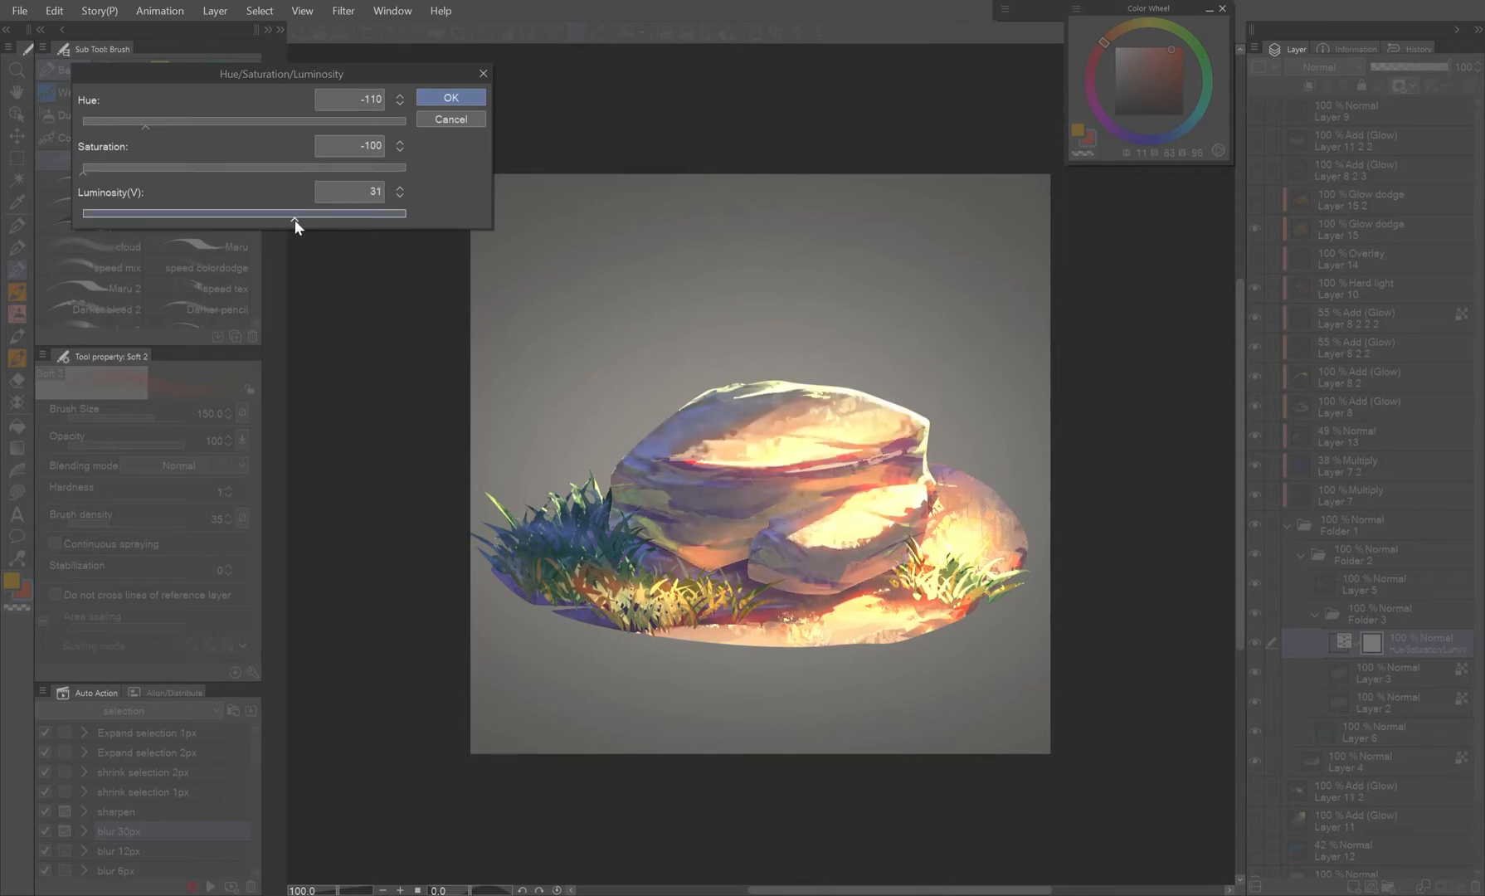
Try brightening and toning down the rock's light layer, confirming the tonal tweaks
{"action": "left_click_drag", "start_coordinate": [294, 213], "coordinate": [211, 213]}
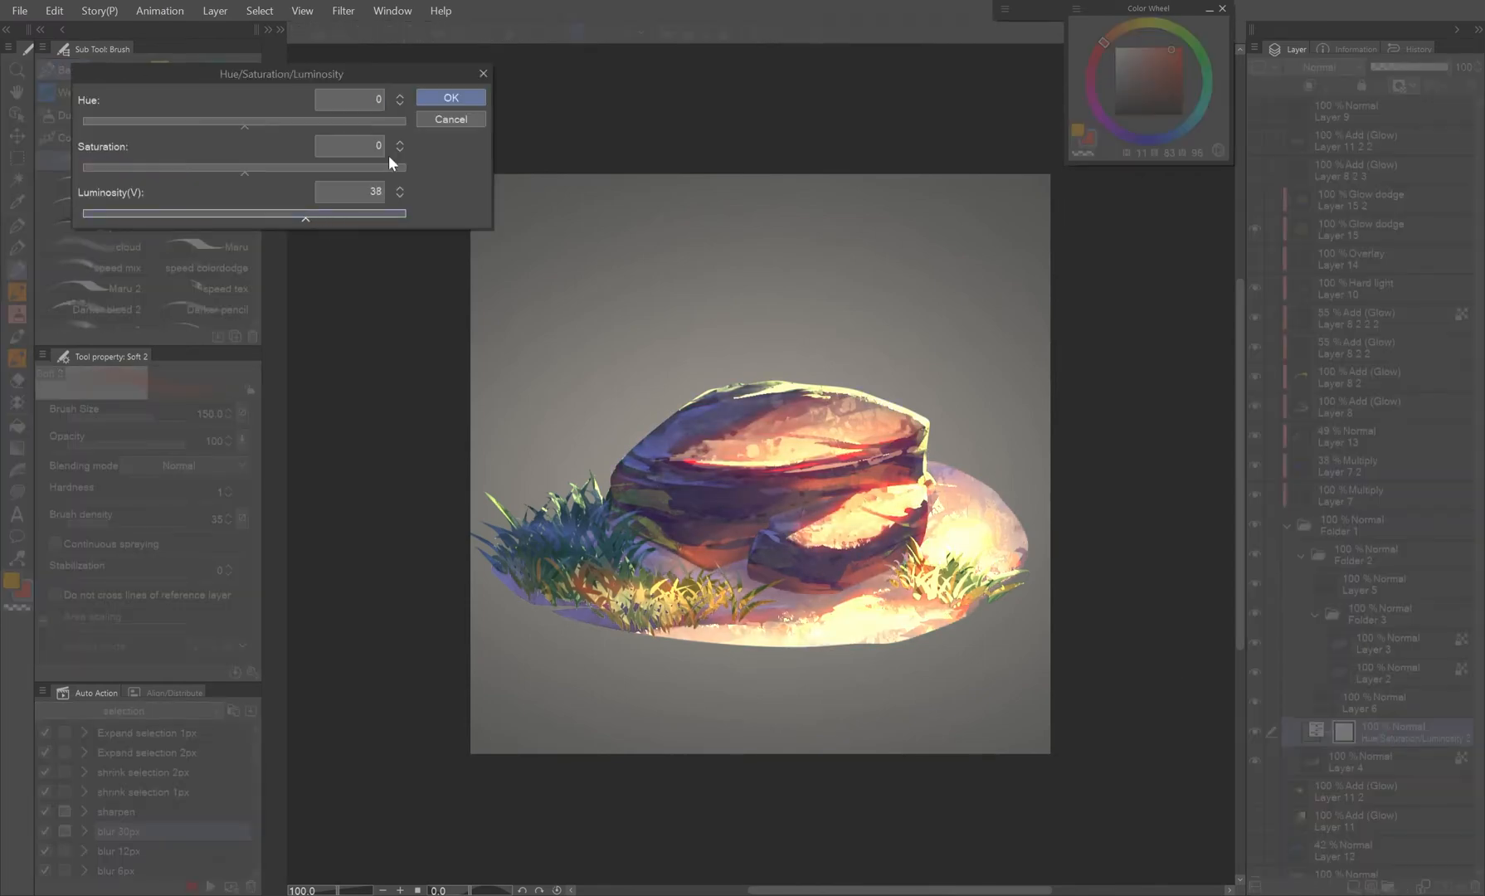
{"action": "left_click_drag", "start_coordinate": [243, 216], "coordinate": [322, 215]}
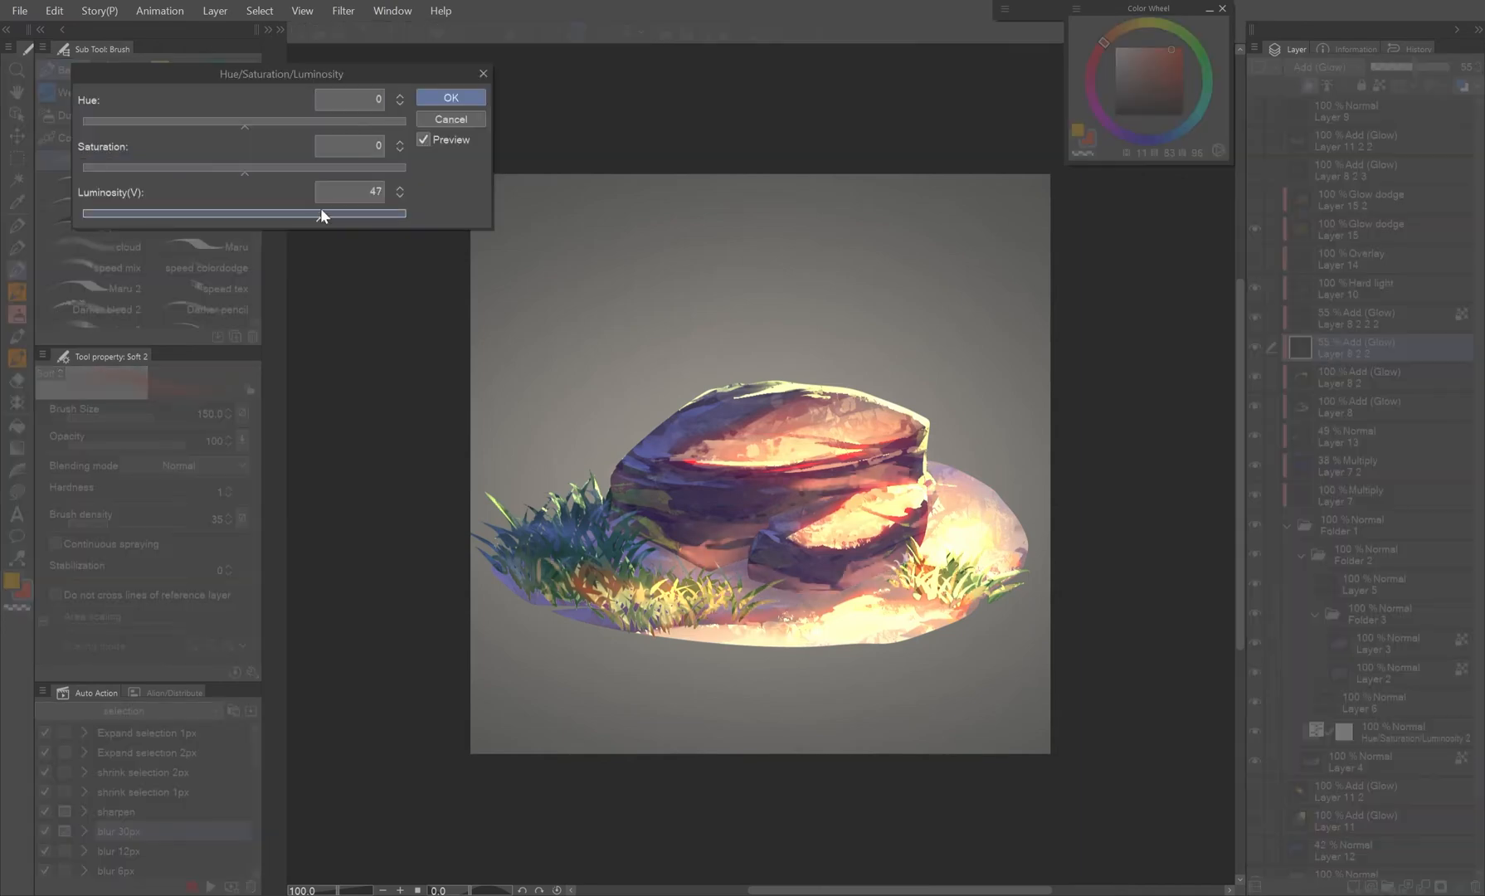
{"action": "left_click_drag", "start_coordinate": [244, 173], "coordinate": [170, 172]}
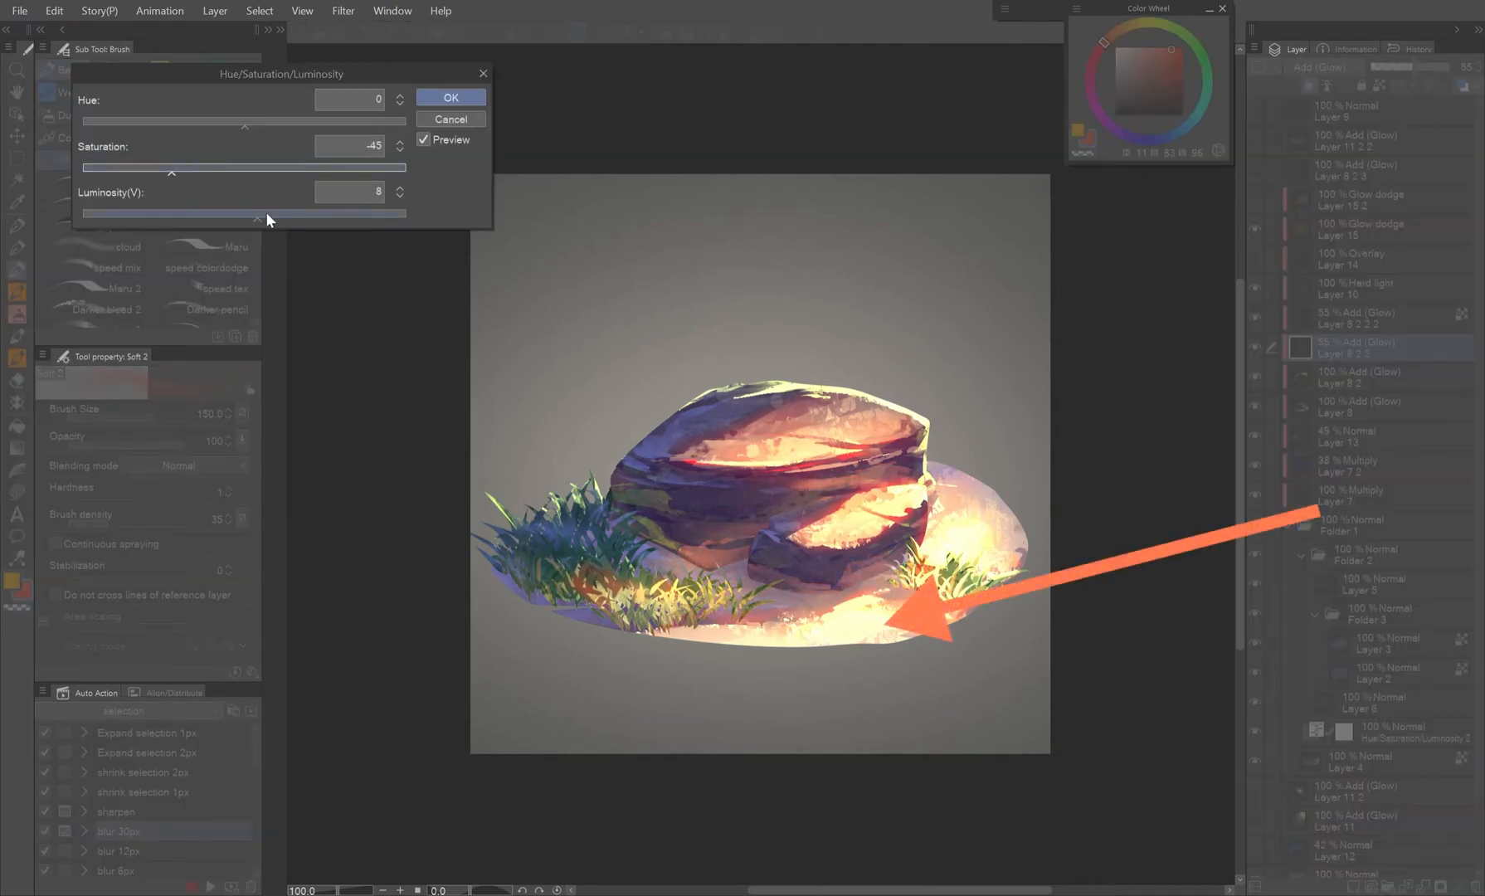
{"action": "left_click", "coordinate": [449, 97]}
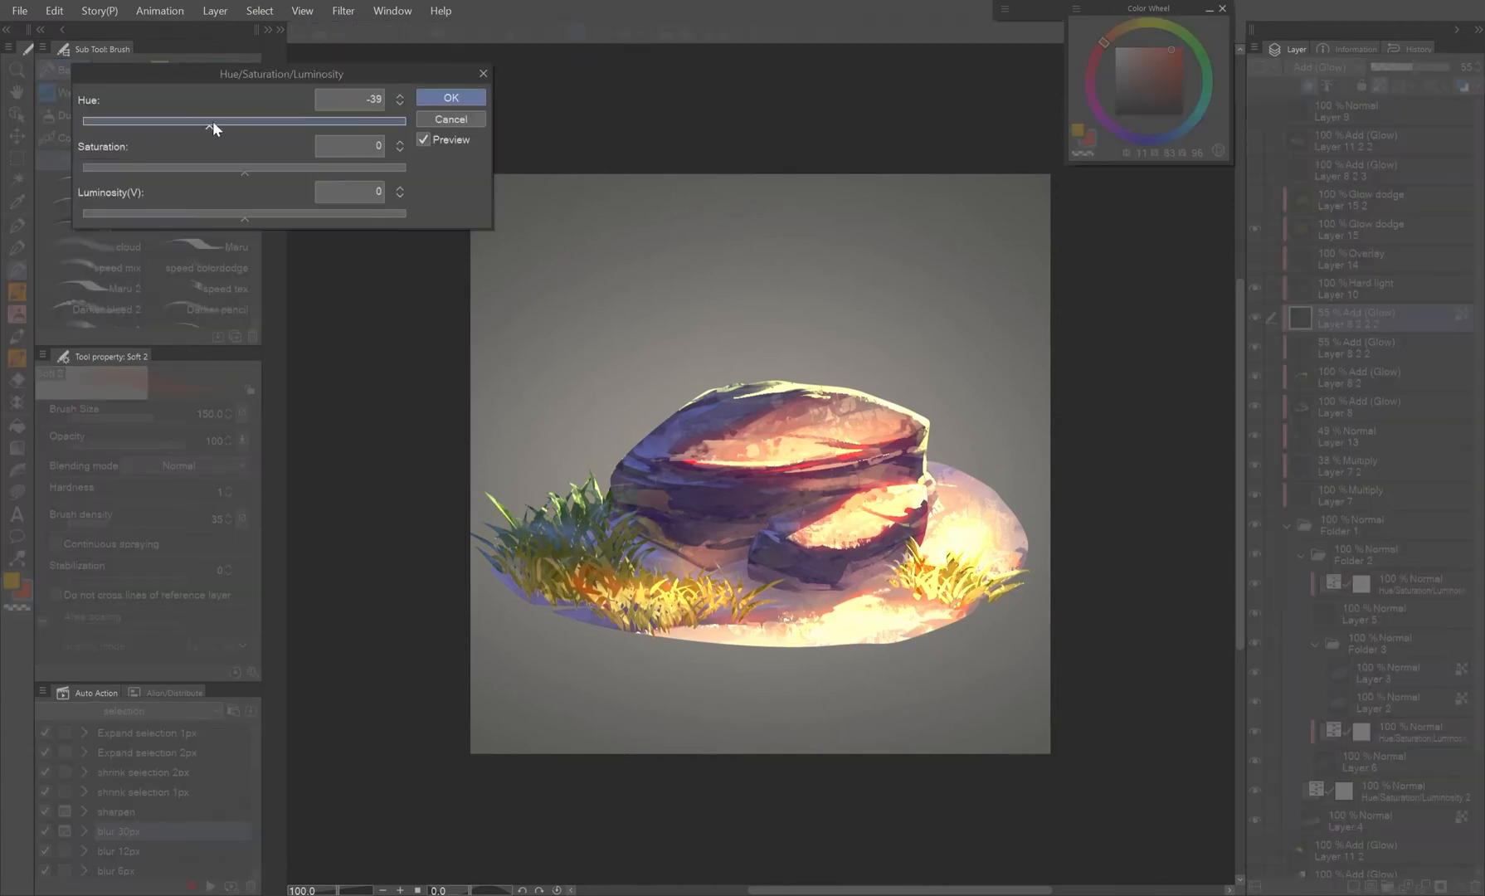
{"action": "left_click", "coordinate": [452, 97]}
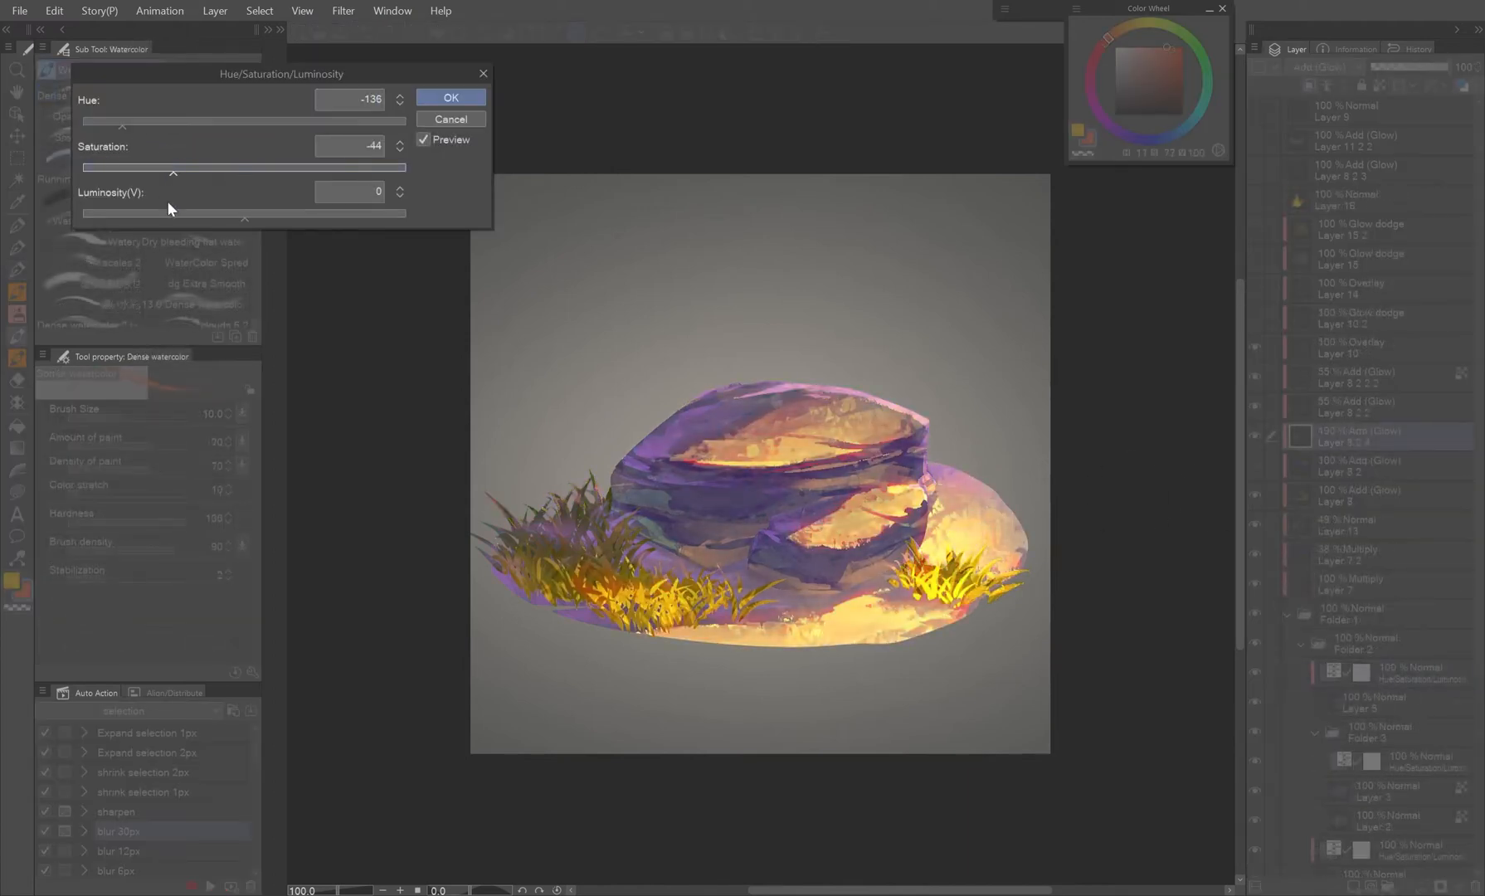
Shift the glow's hue to -156 toward cyan with Saturation 100 and Luminosity 5, and apply it
{"action": "left_click_drag", "start_coordinate": [119, 121], "coordinate": [184, 122]}
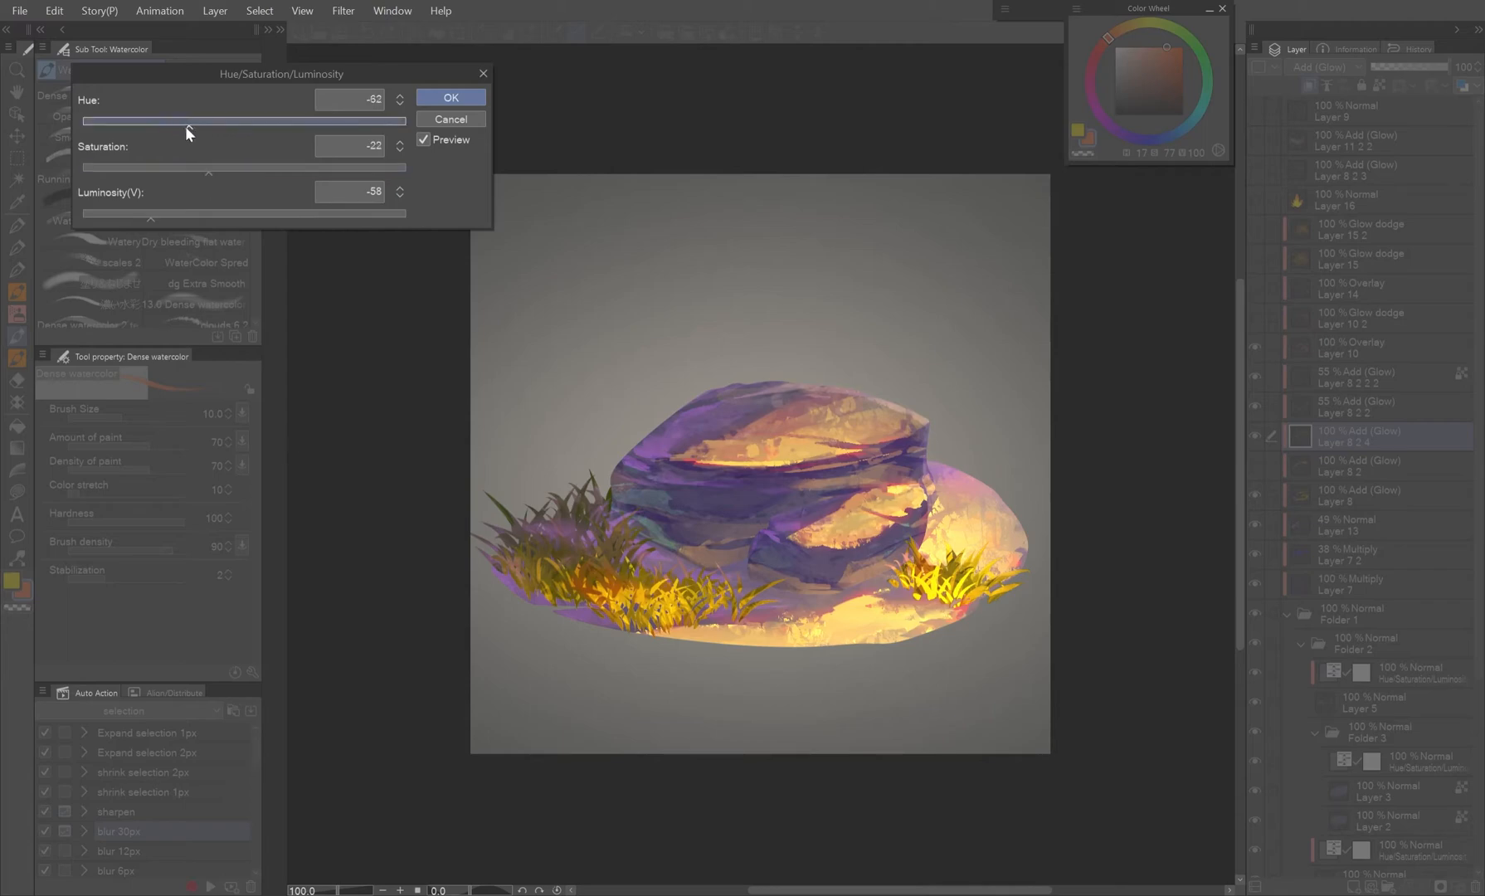
{"action": "left_click", "coordinate": [450, 97]}
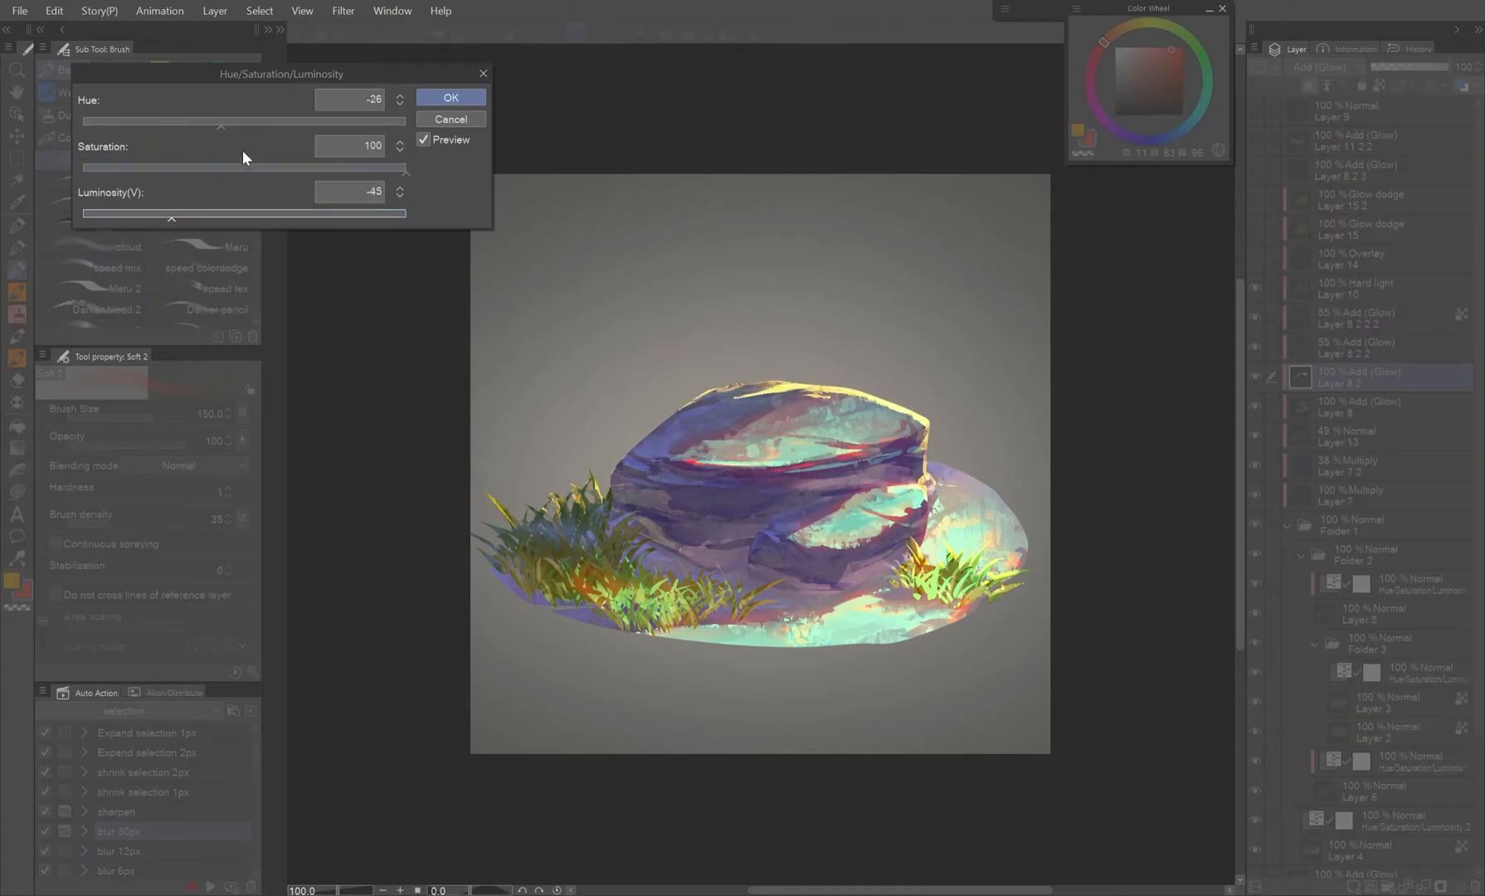
{"action": "left_click", "coordinate": [450, 96]}
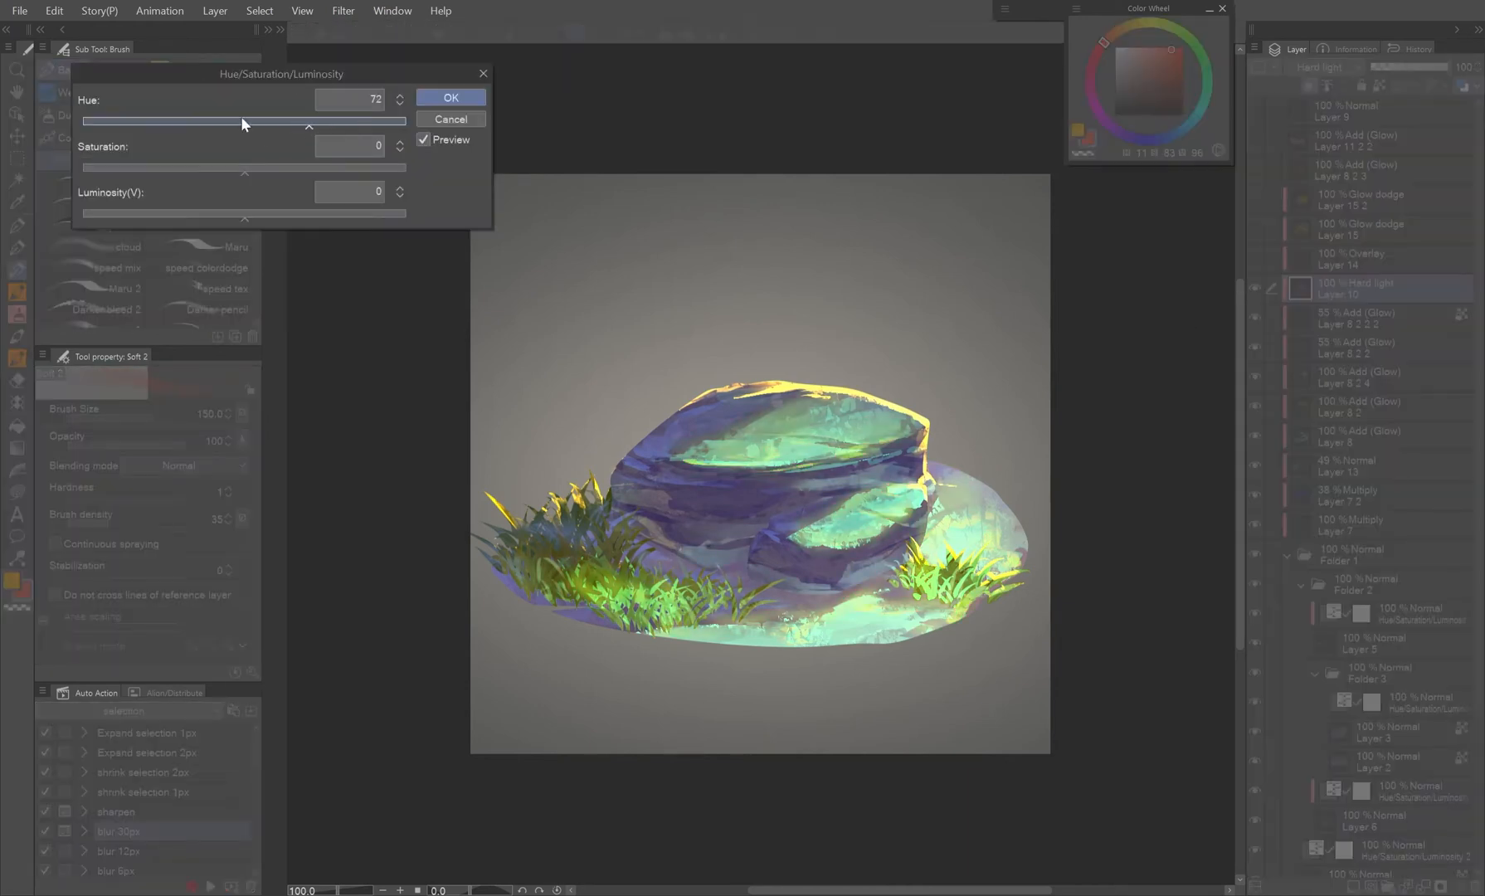
{"action": "left_click_drag", "start_coordinate": [306, 126], "coordinate": [104, 121]}
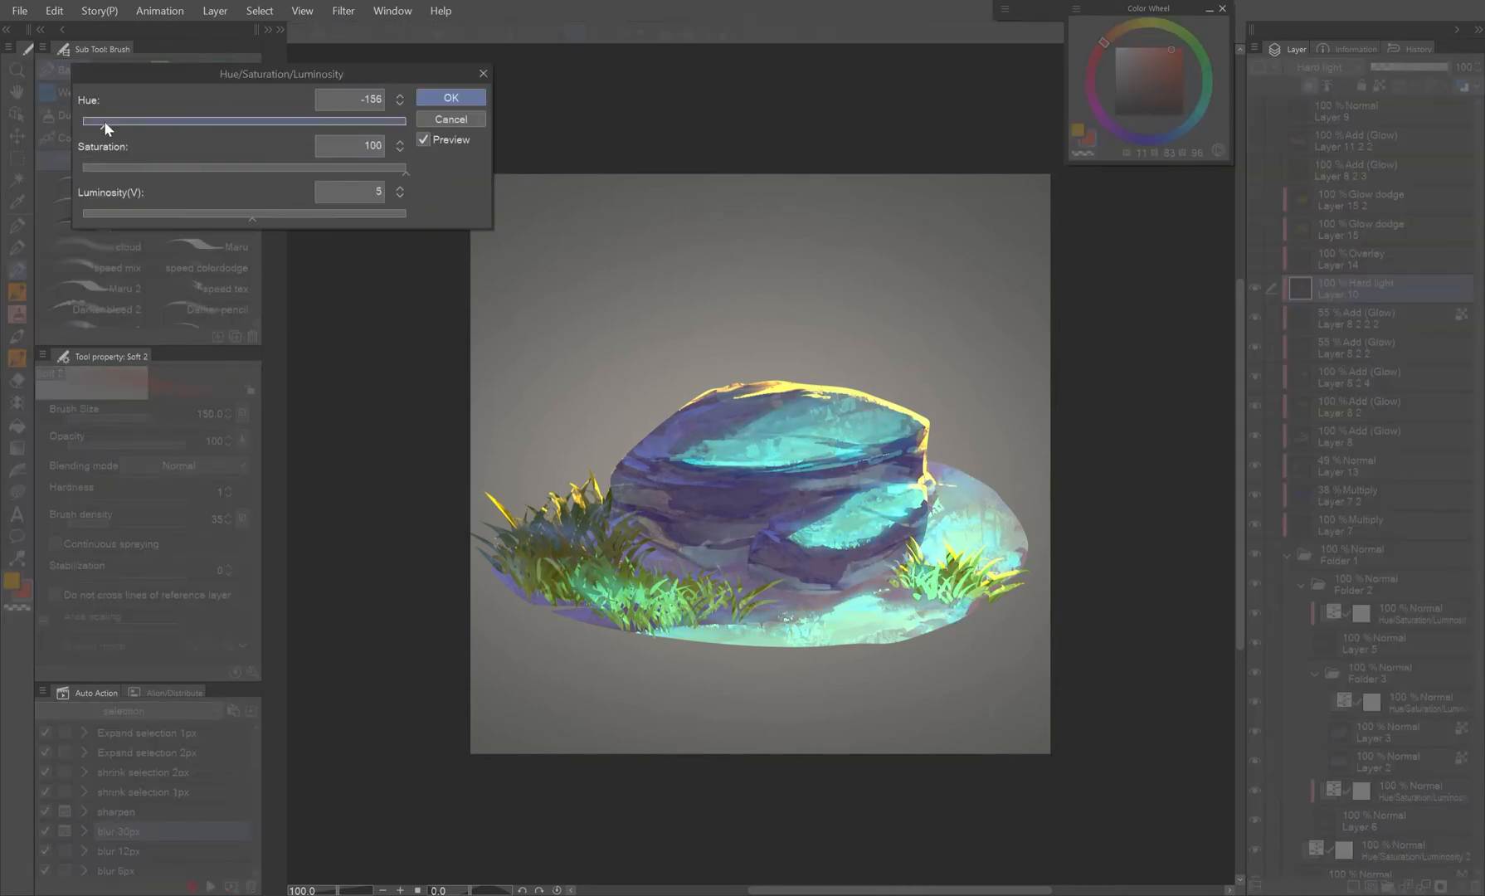
{"action": "left_click", "coordinate": [450, 96]}
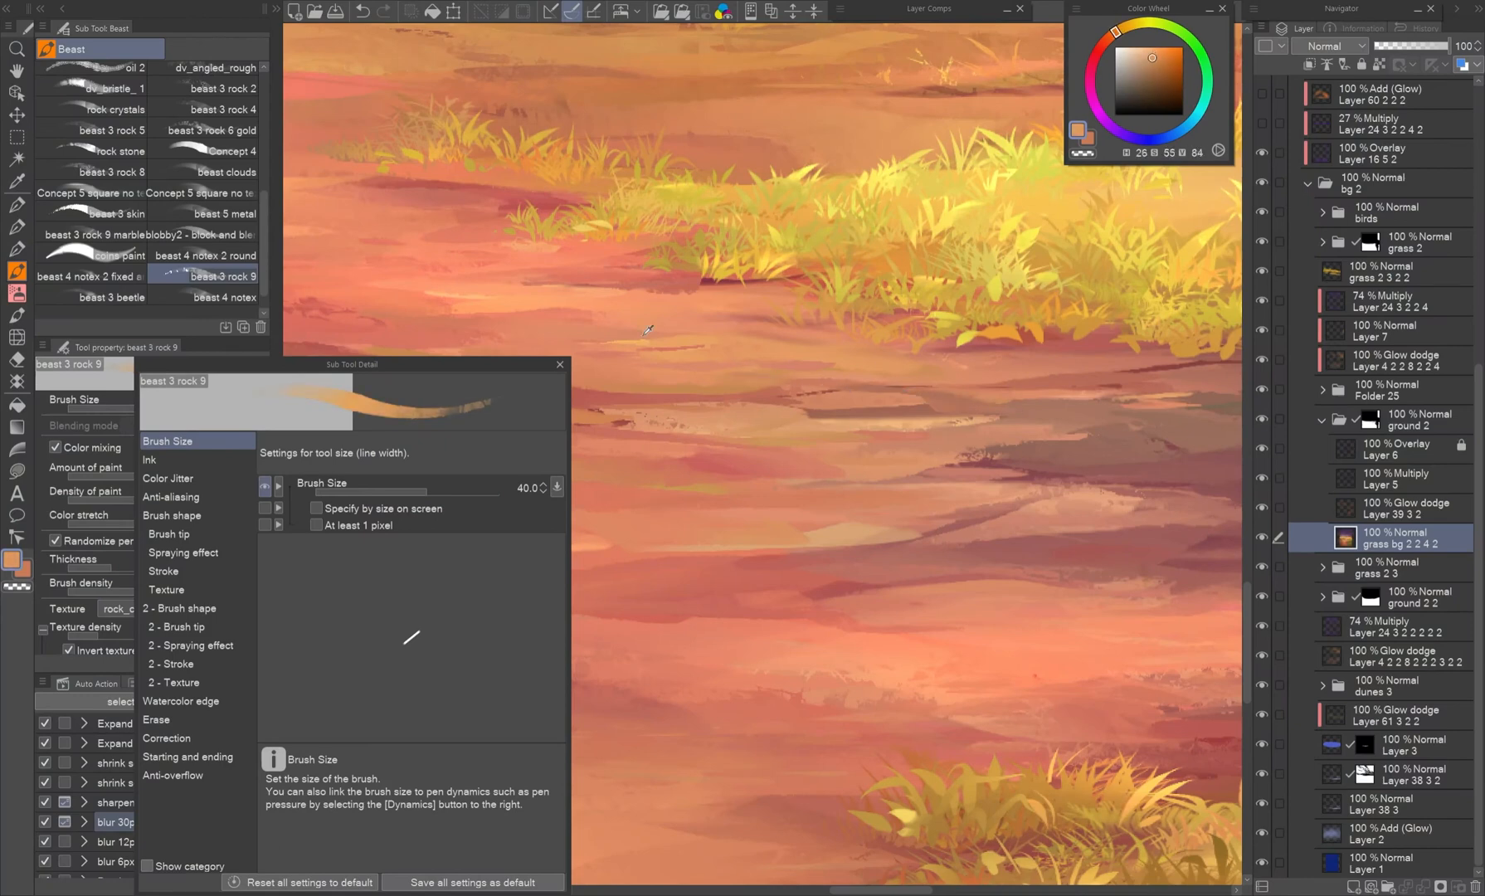
Show the beast 3 rock 9 brush's Ink paint-mixing settings, then its Stroke settings
{"action": "left_click", "coordinate": [167, 478]}
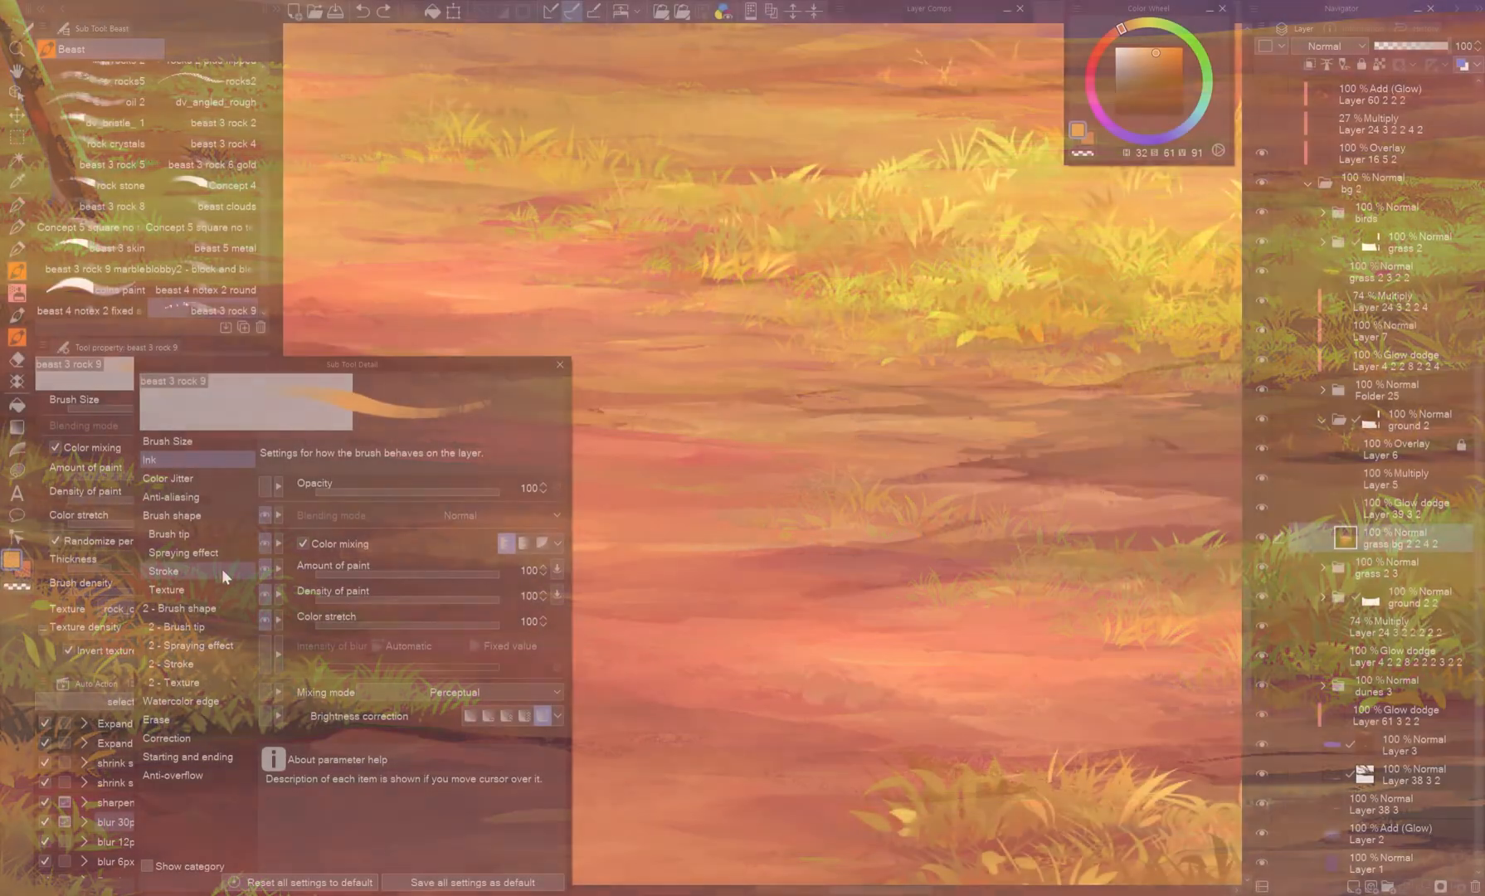
{"action": "left_click", "coordinate": [72, 48]}
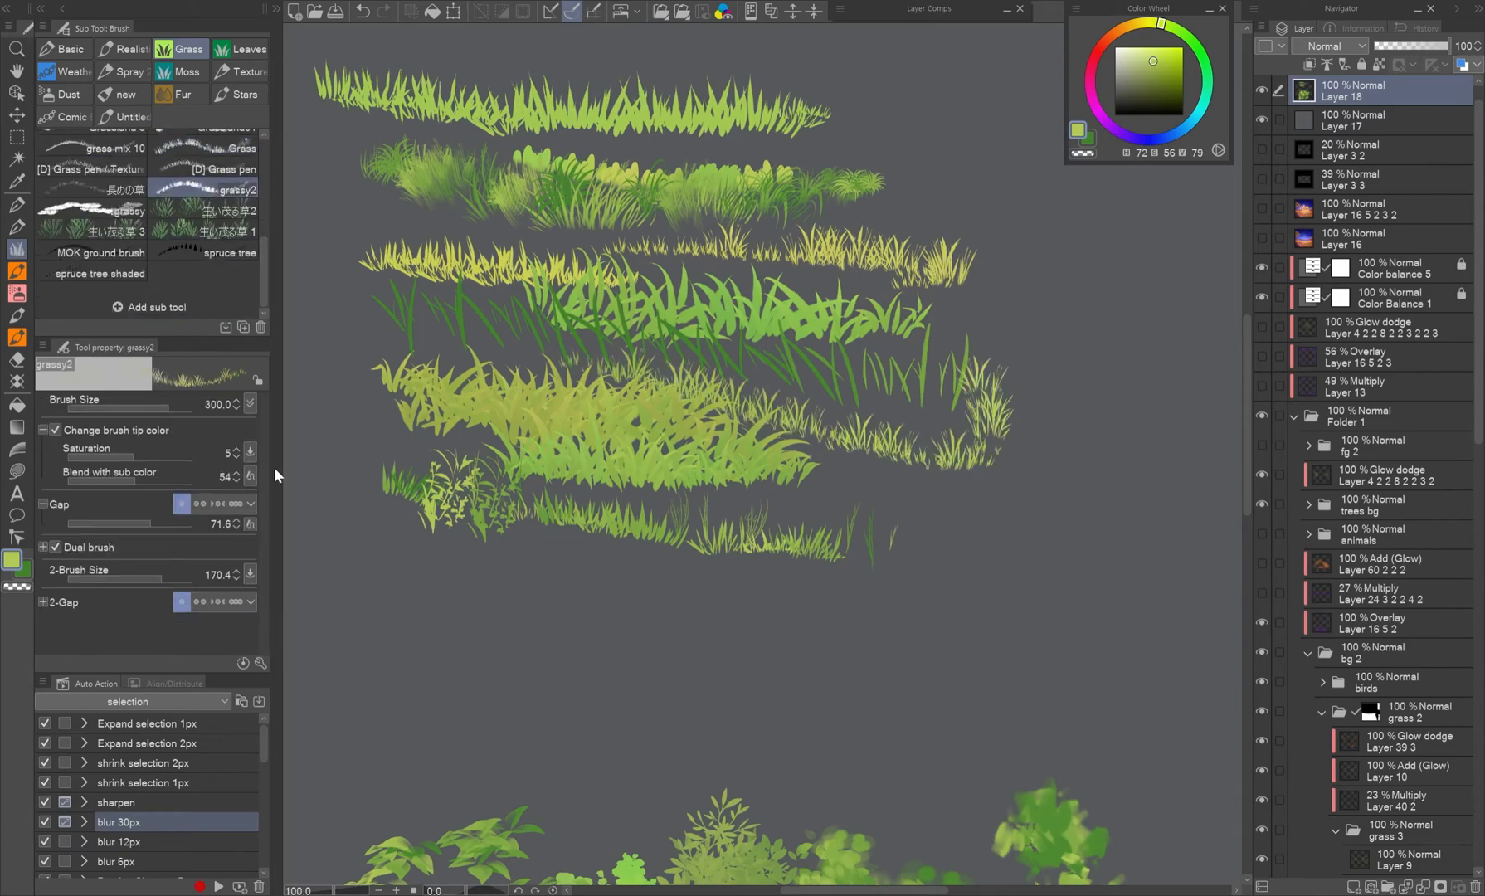
Select the Leaves brush group, set its colour mixing mode, and move to the ribbon brush's Stroke page
{"action": "left_click", "coordinate": [104, 147]}
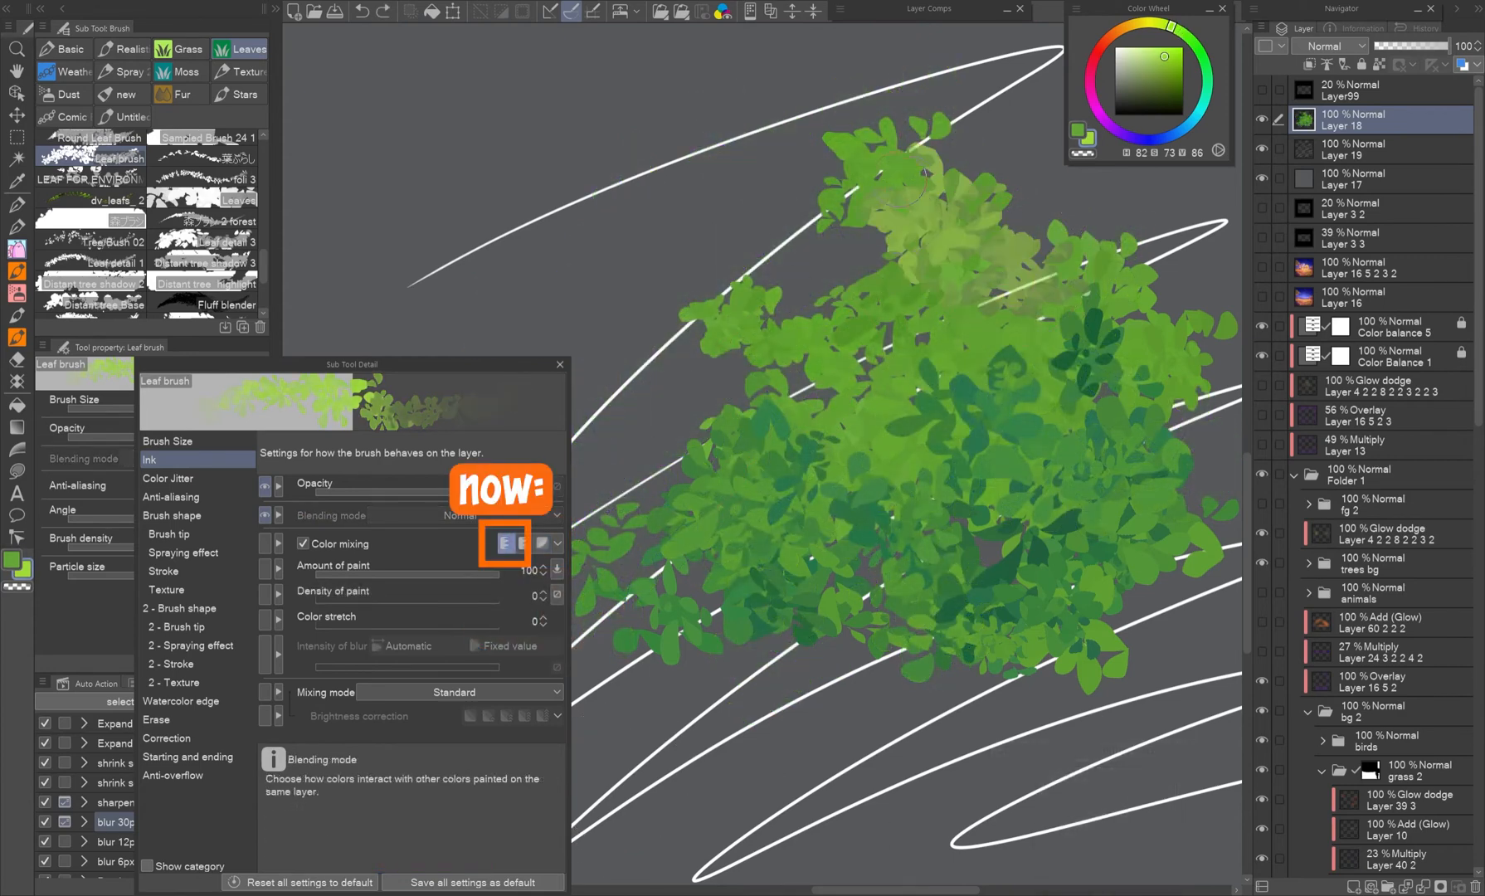
{"action": "left_click", "coordinate": [519, 542]}
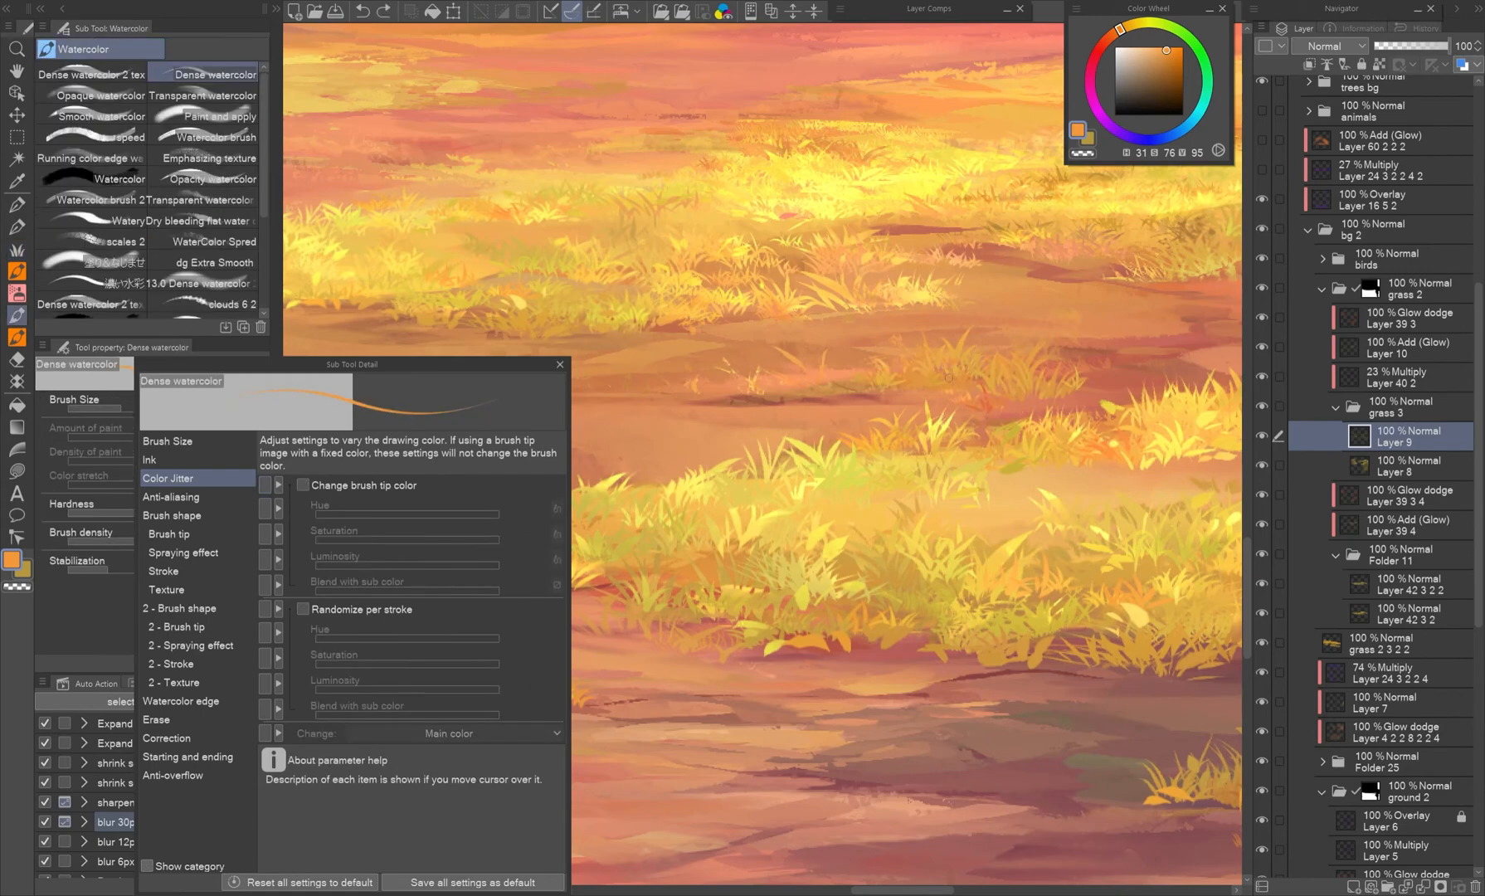
{"action": "left_click", "coordinate": [189, 48]}
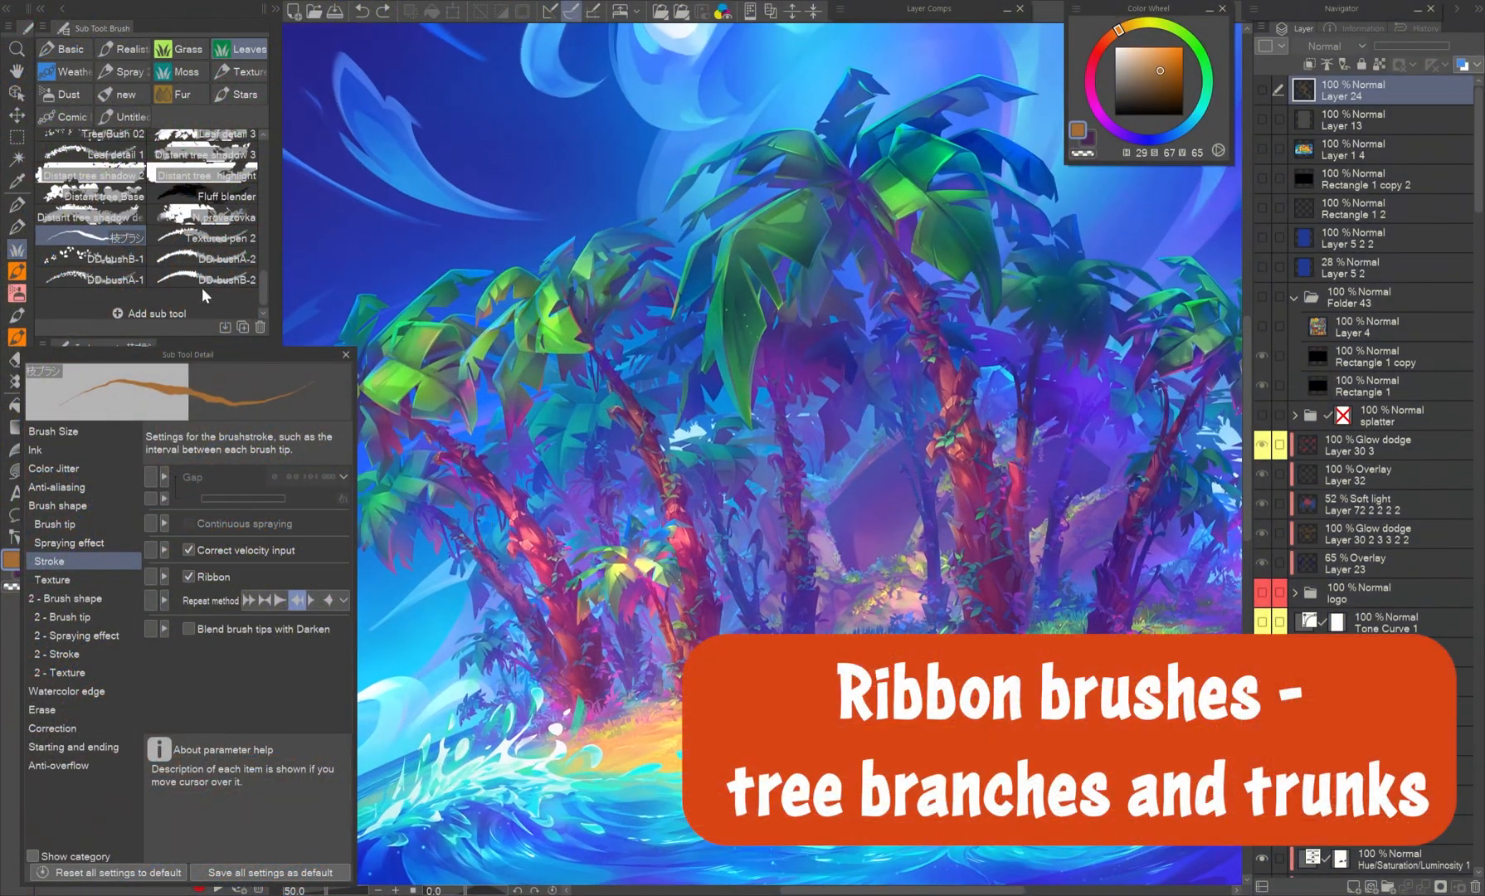
{"action": "scroll", "scroll_direction": "down", "scroll_amount": 3}
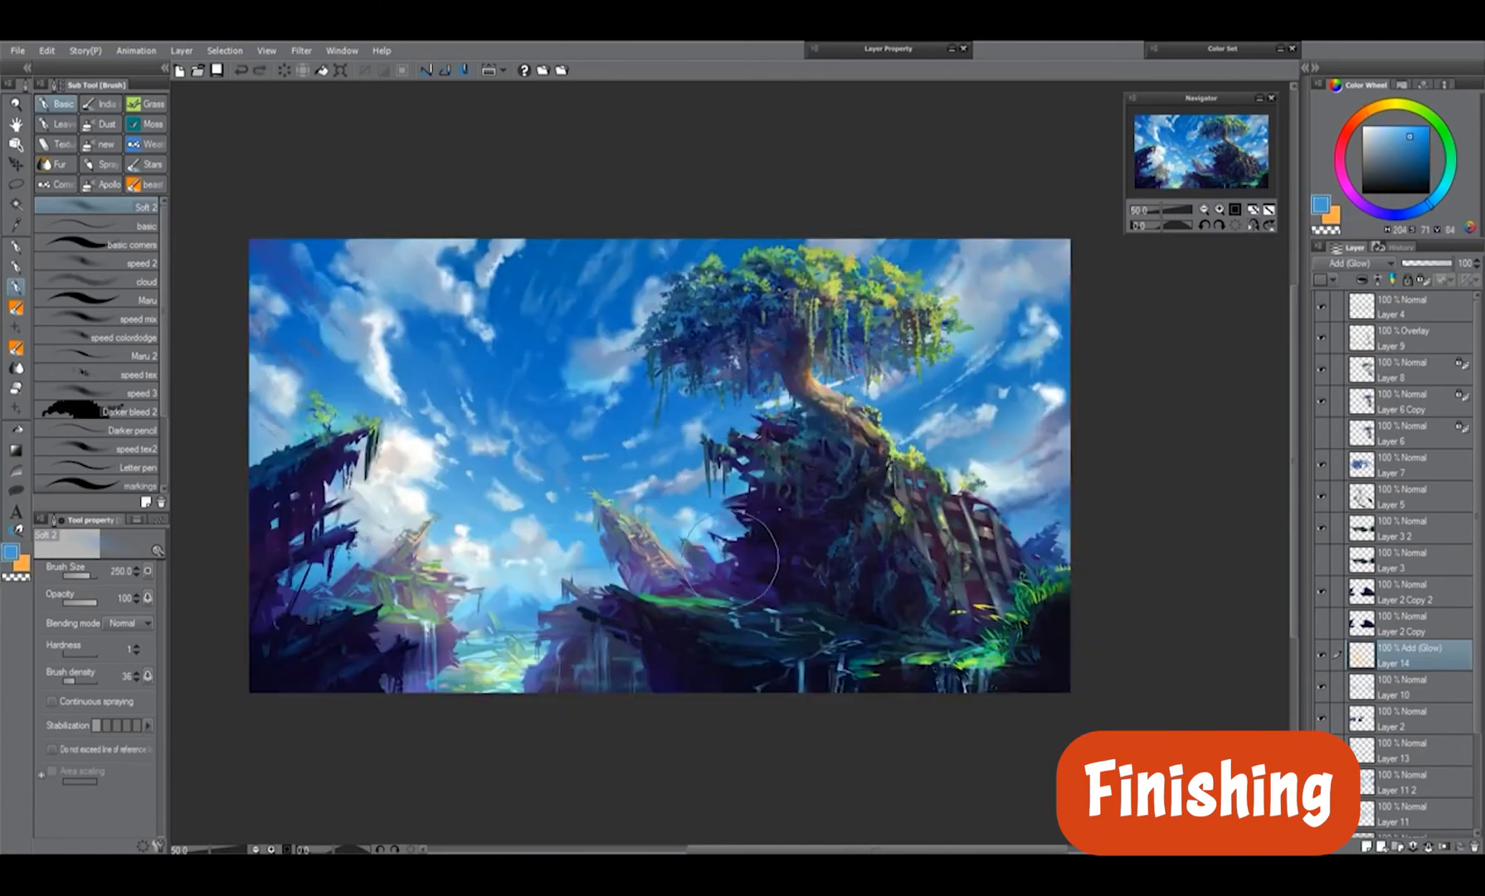
Expand the selected layer's blending-mode dropdown and scroll through the full list of modes
{"action": "left_click", "coordinate": [1379, 264]}
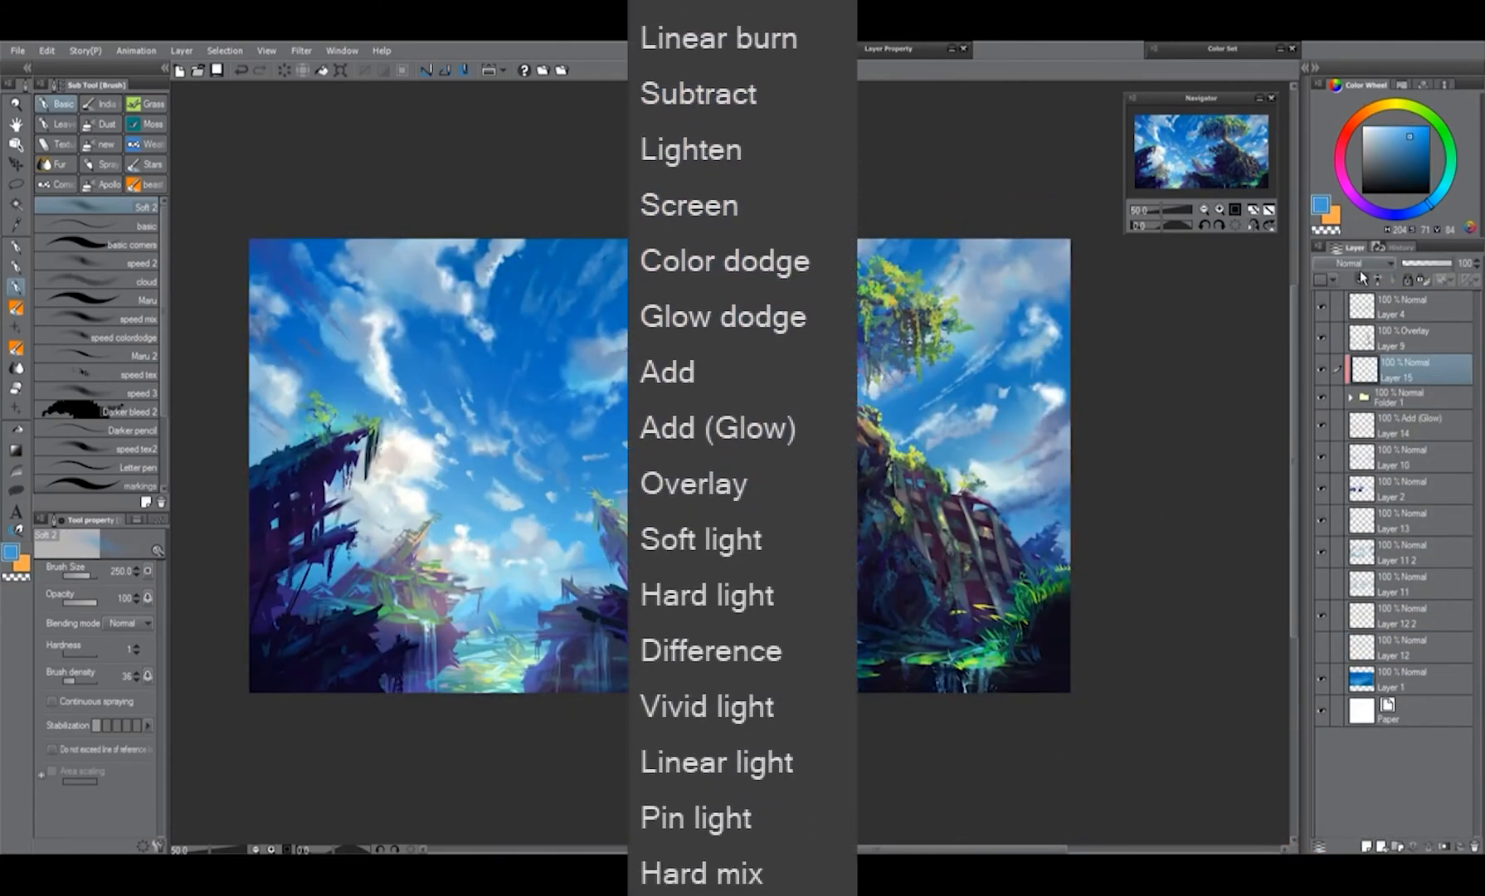
{"action": "scroll", "scroll_direction": "down", "scroll_amount": 3}
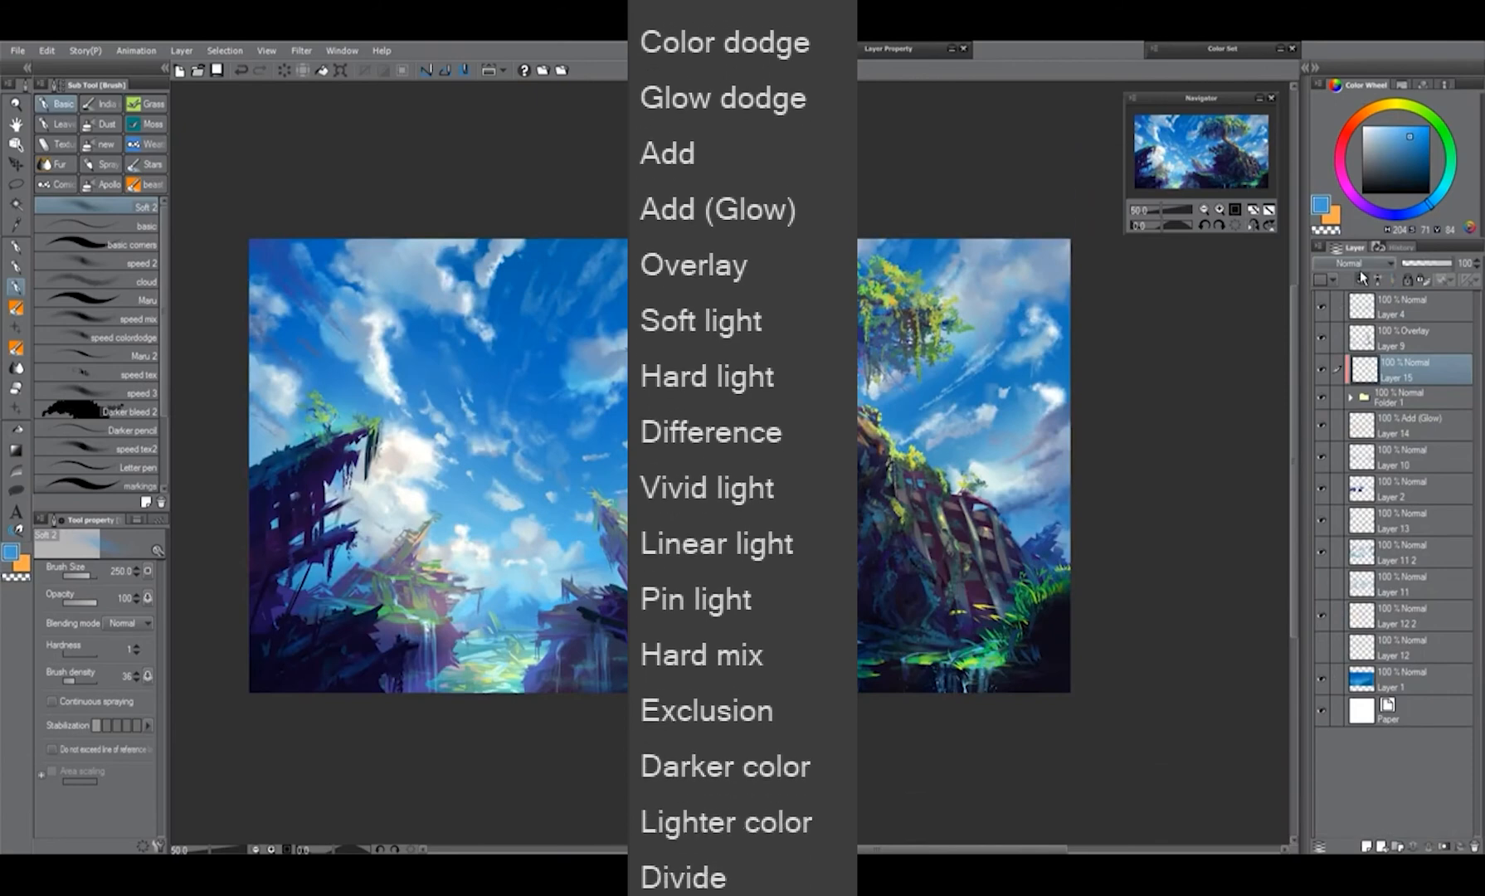
{"action": "scroll", "scroll_direction": "down", "scroll_amount": 3}
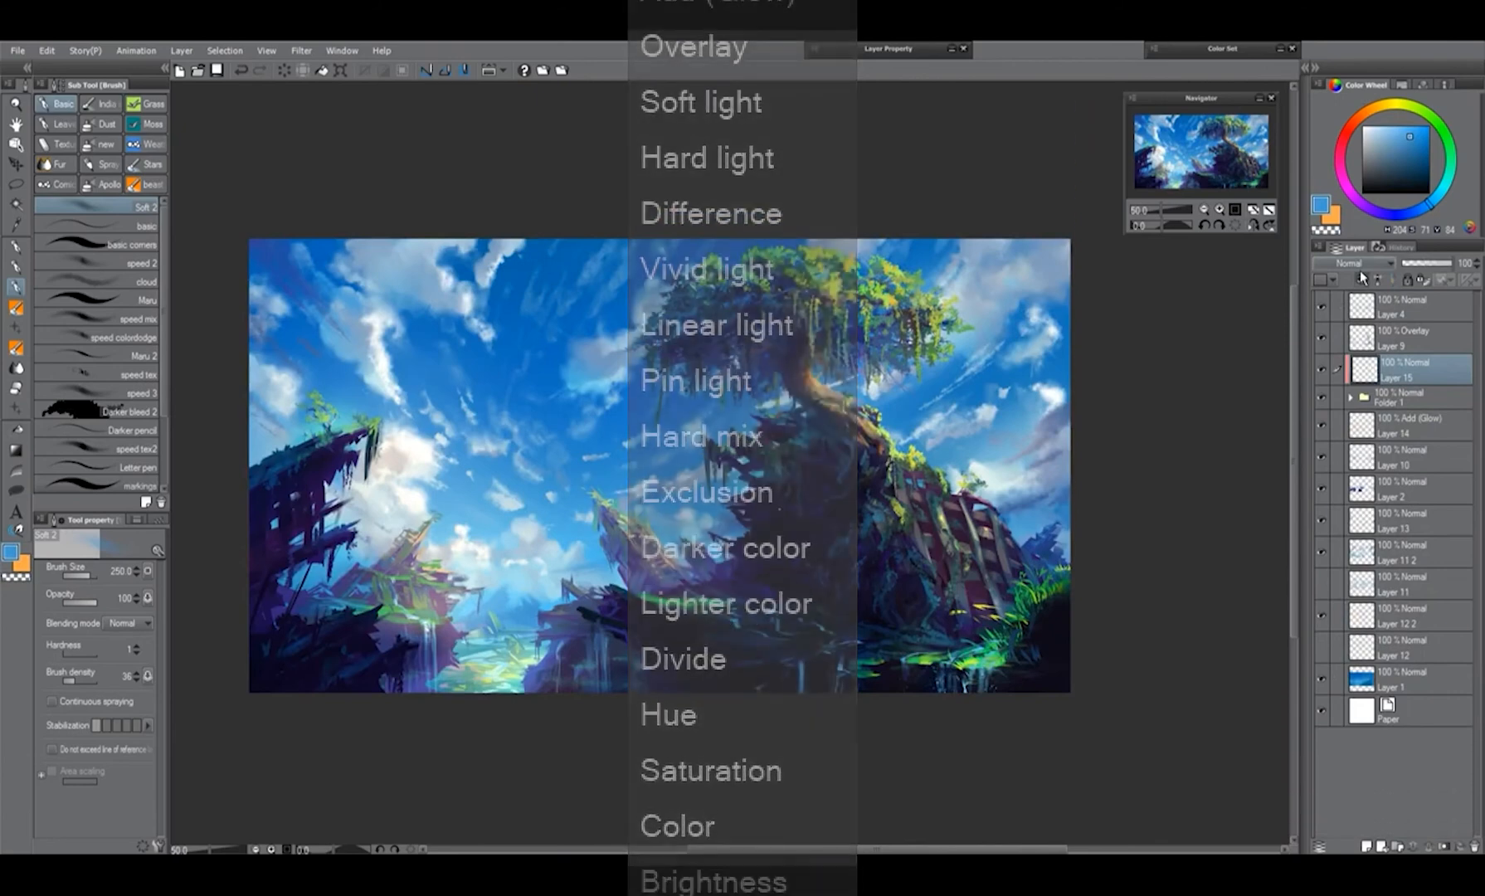